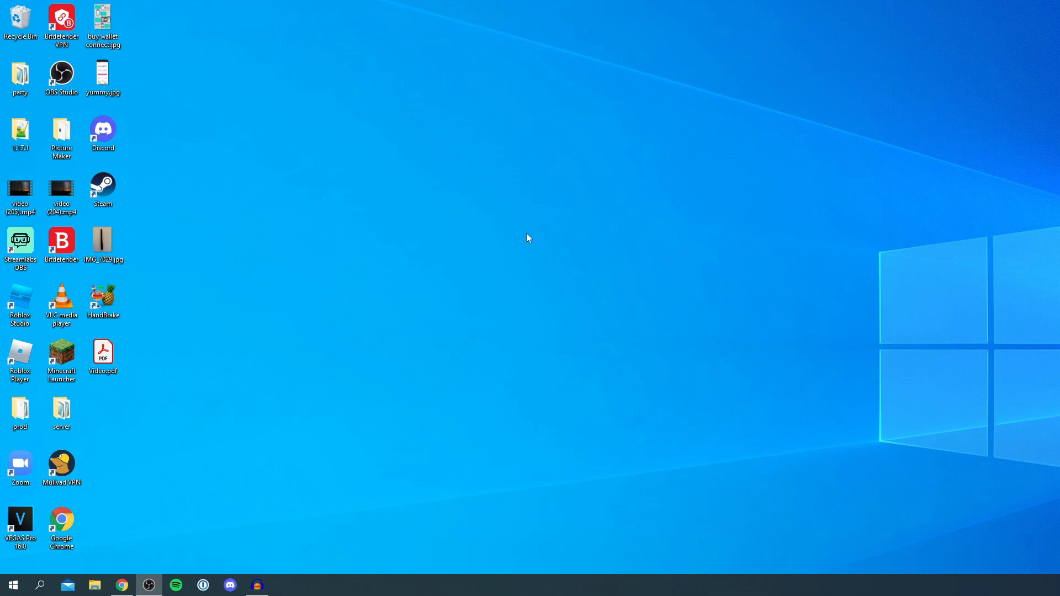
# Bring up the properties of Video.pdf on the desktop, showing its 108 KB size.
pyautogui.click(102, 354)
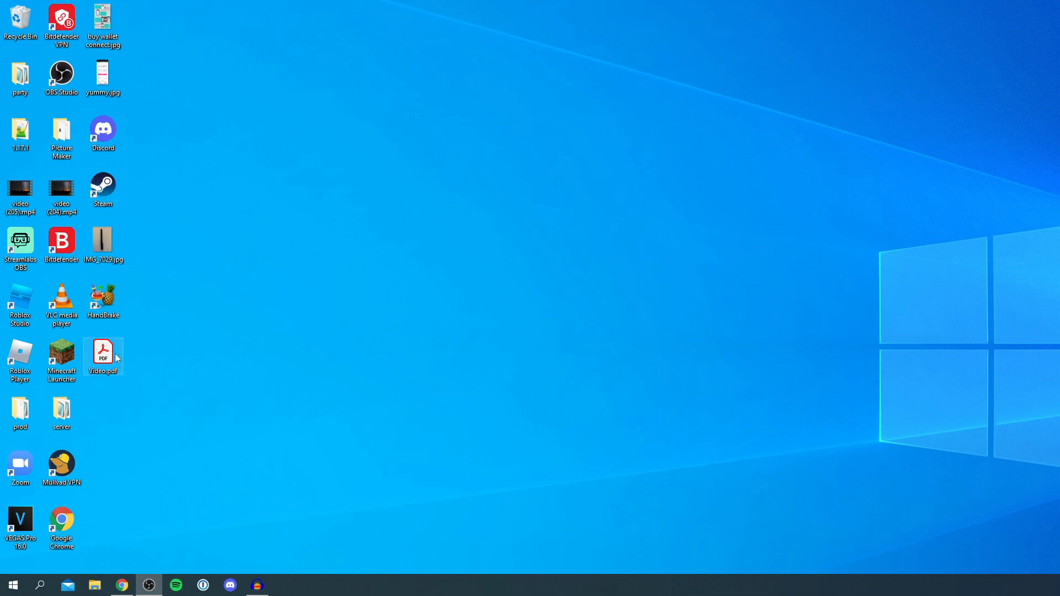
pyautogui.moveTo(103, 354)
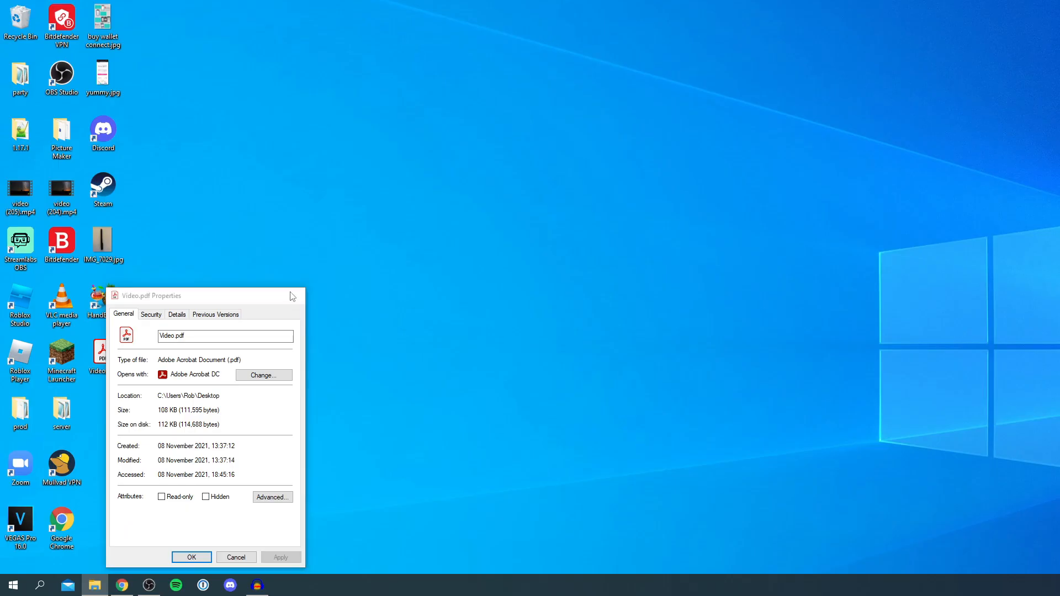
# Close the Video.pdf Properties dialog and return to the desktop.
pyautogui.click(236, 556)
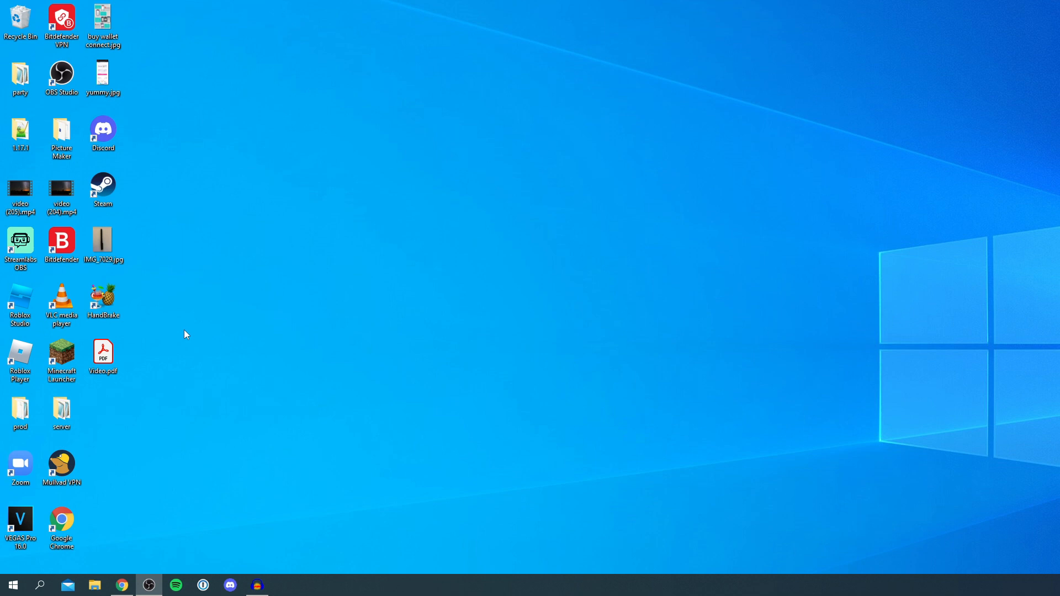
pyautogui.moveTo(159, 532)
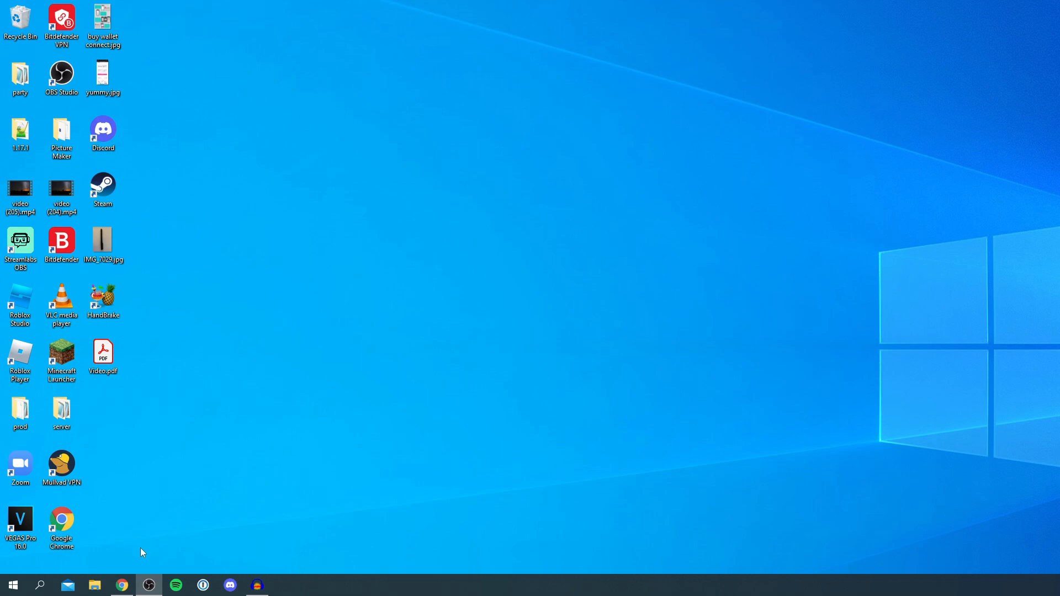
# Launch Chrome, search Google for pdfcompressor.com and go to the PDF Compressor site.
pyautogui.click(121, 585)
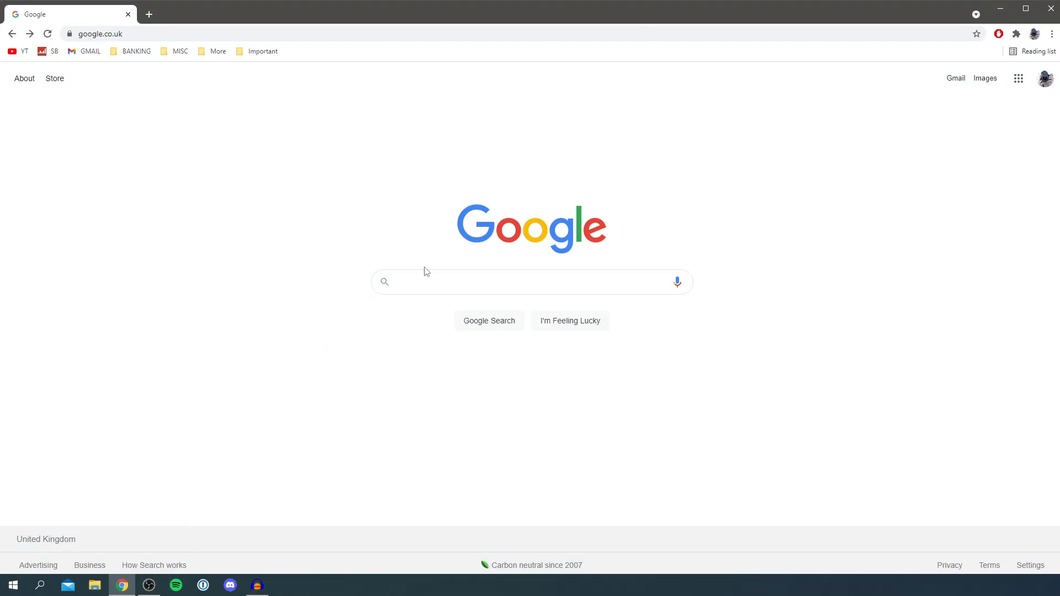
pyautogui.write('pdfcompressor.com')
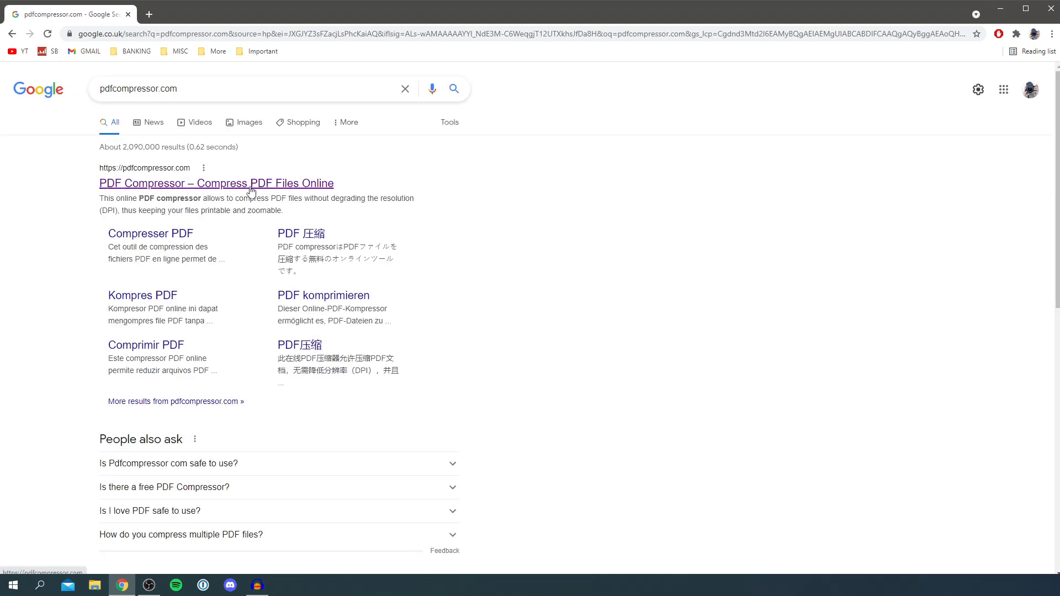
pyautogui.click(215, 183)
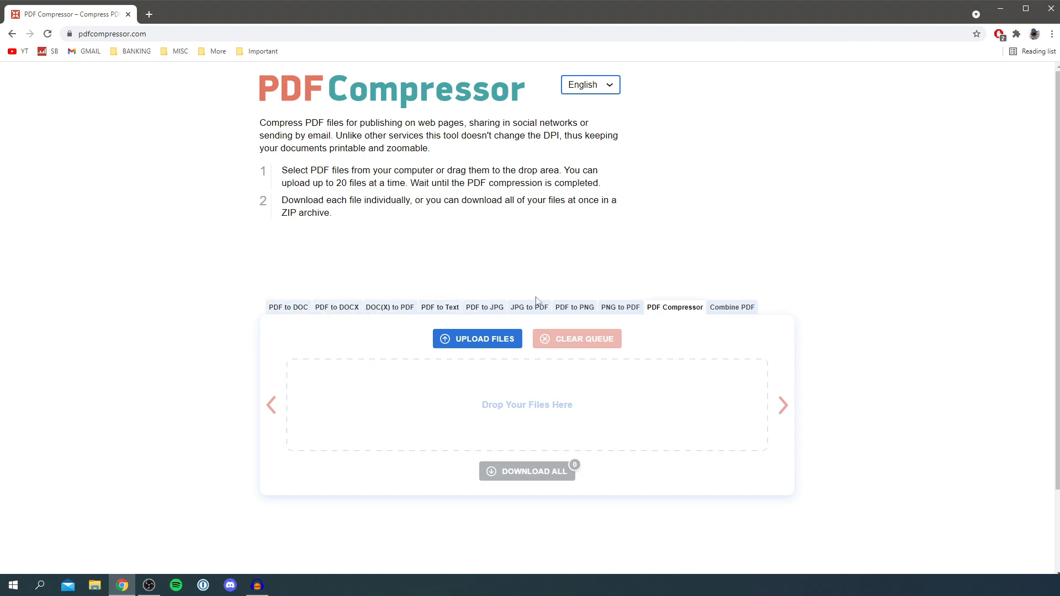
pyautogui.moveTo(665, 317)
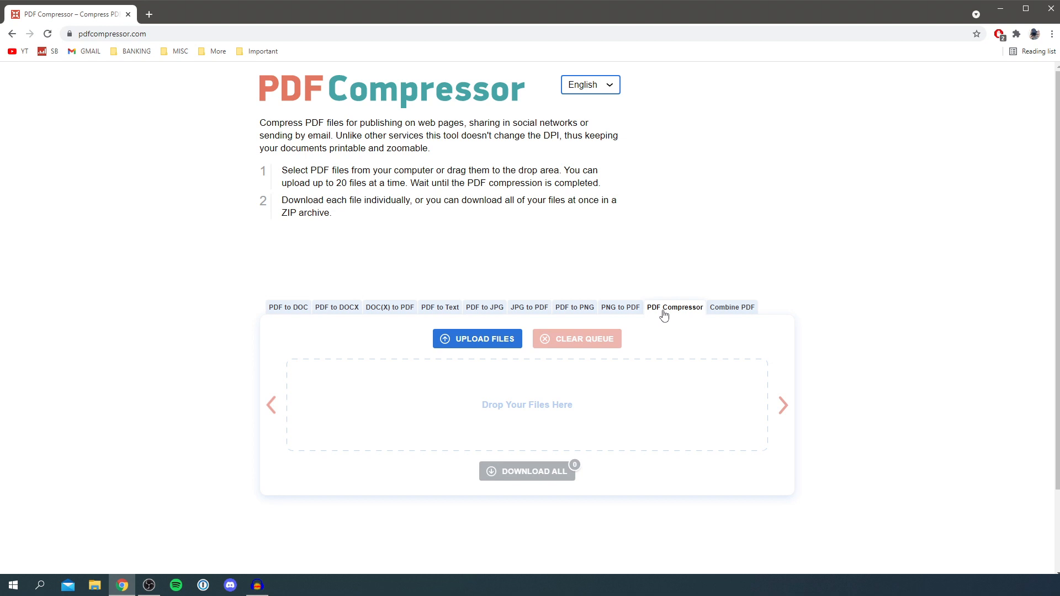
# Upload Video.pdf from the Desktop and let it compress to a 52% reduction.
pyautogui.click(477, 339)
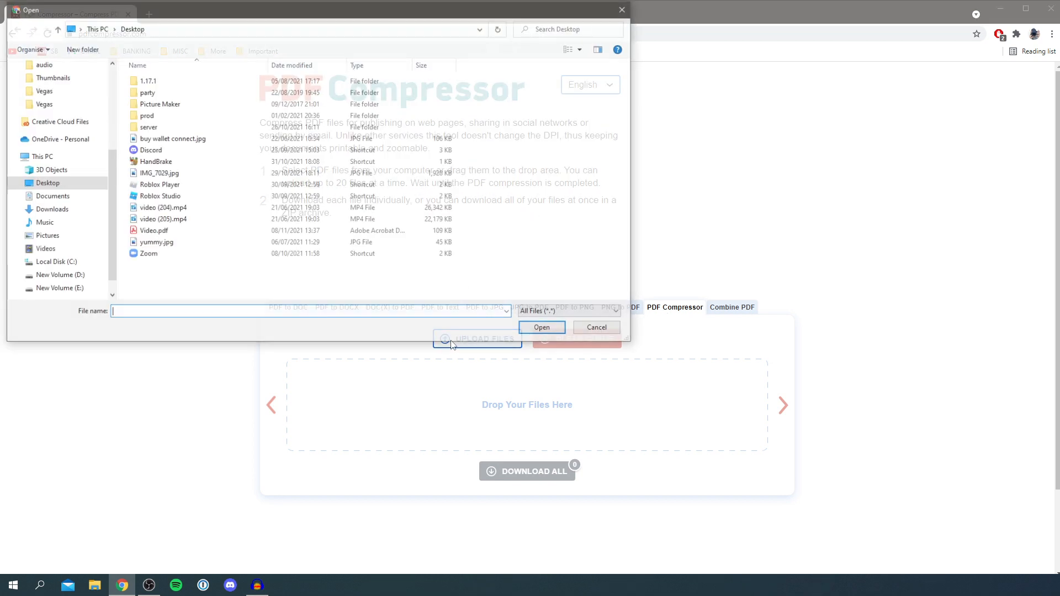
pyautogui.click(162, 208)
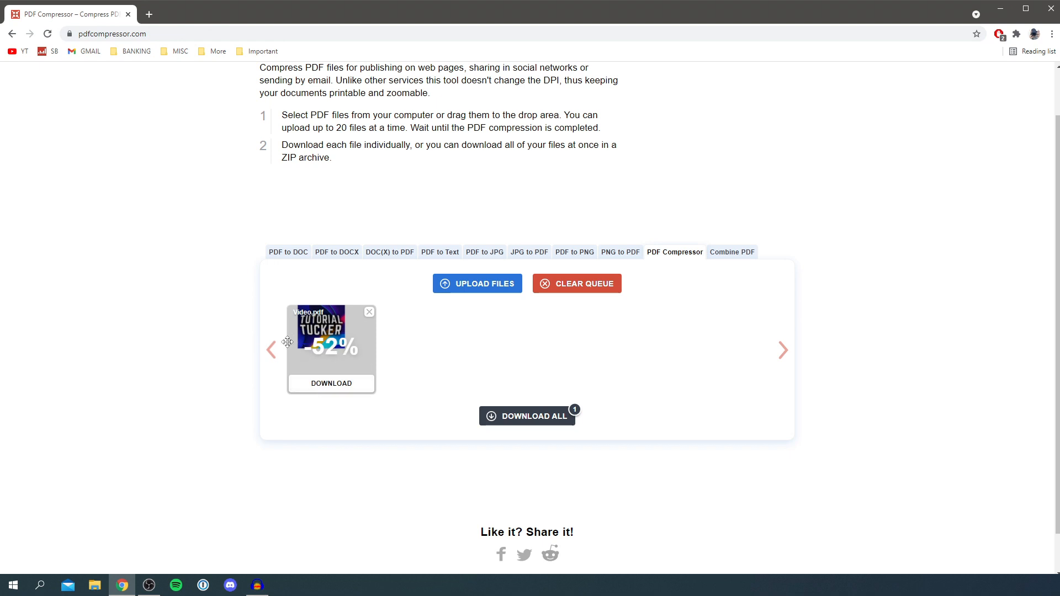
pyautogui.moveTo(535, 158)
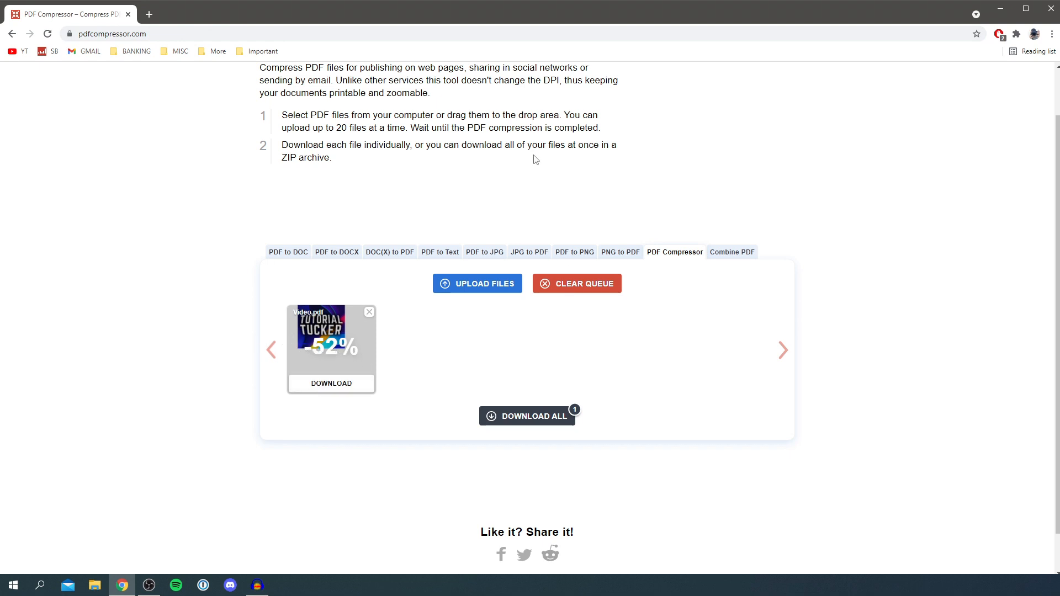
pyautogui.moveTo(234, 267)
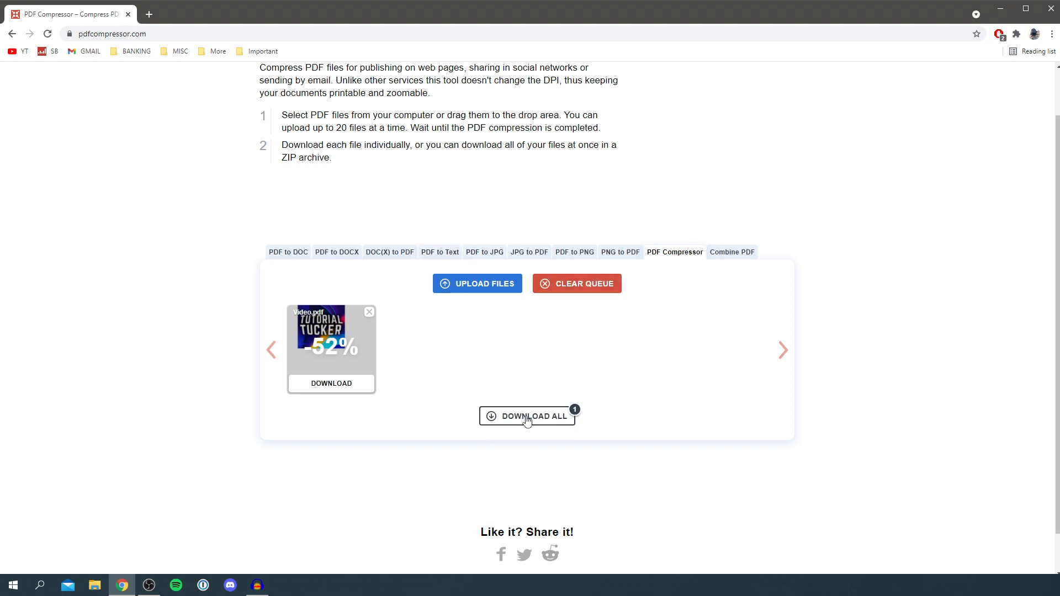
# Download all compressed files as the ZIP archive pdfcompressor (1).zip.
pyautogui.click(528, 416)
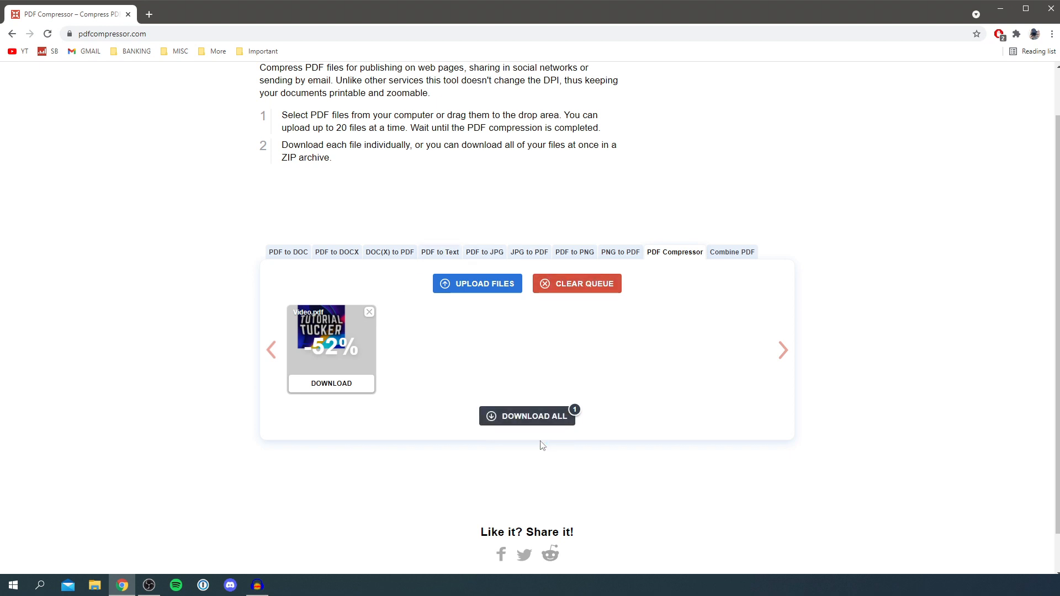
pyautogui.click(527, 416)
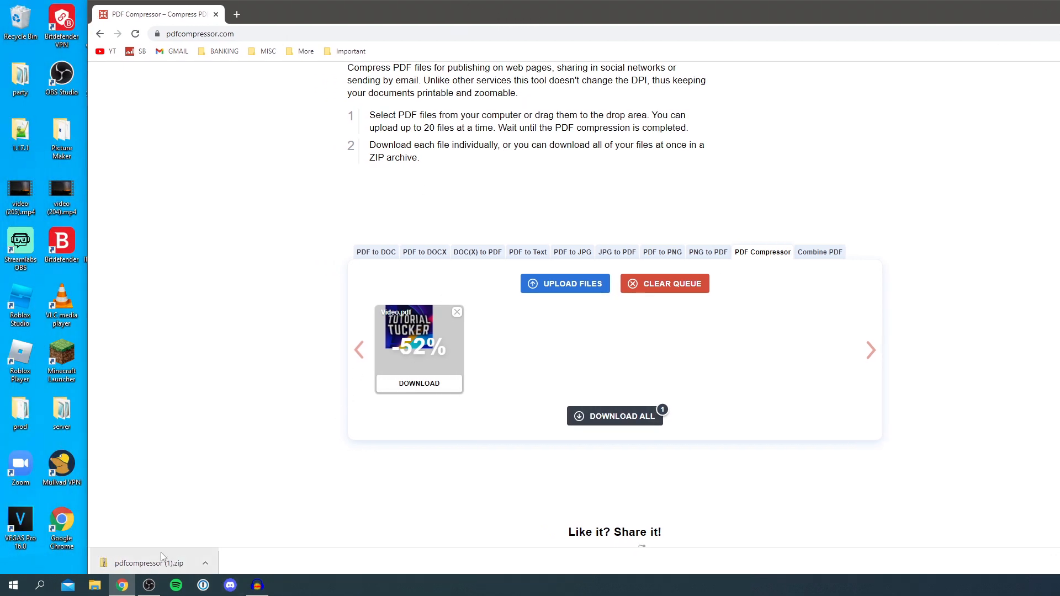
# Open pdfcompressor (1).zip and bring up the properties of Video-min.pdf, now 53 KB.
pyautogui.click(152, 562)
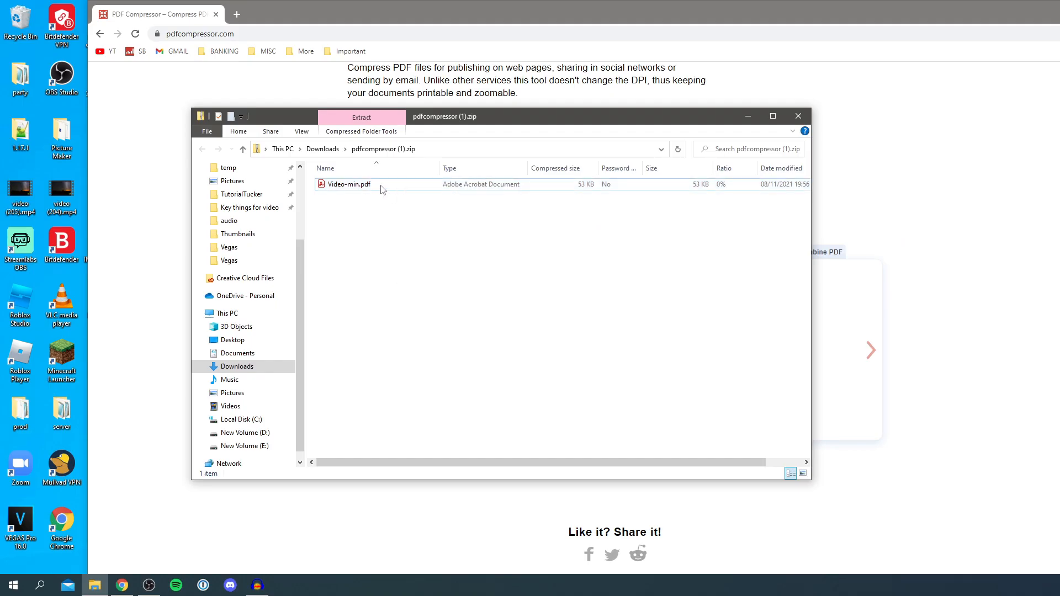
pyautogui.rightClick(347, 184)
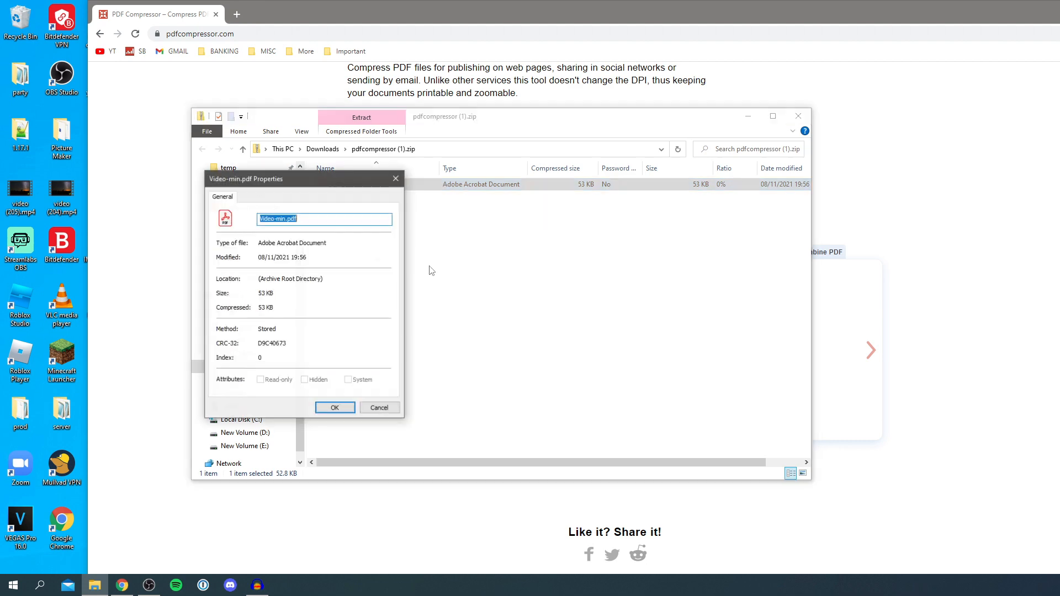